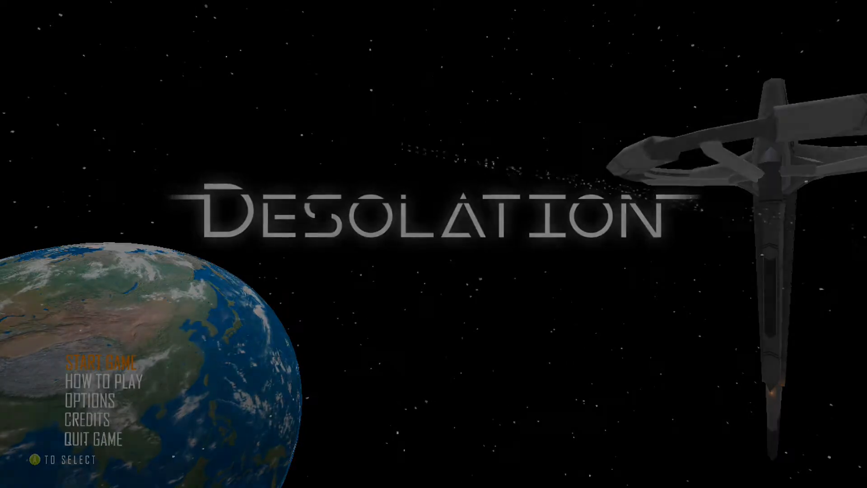
pyautogui.click(99, 364)
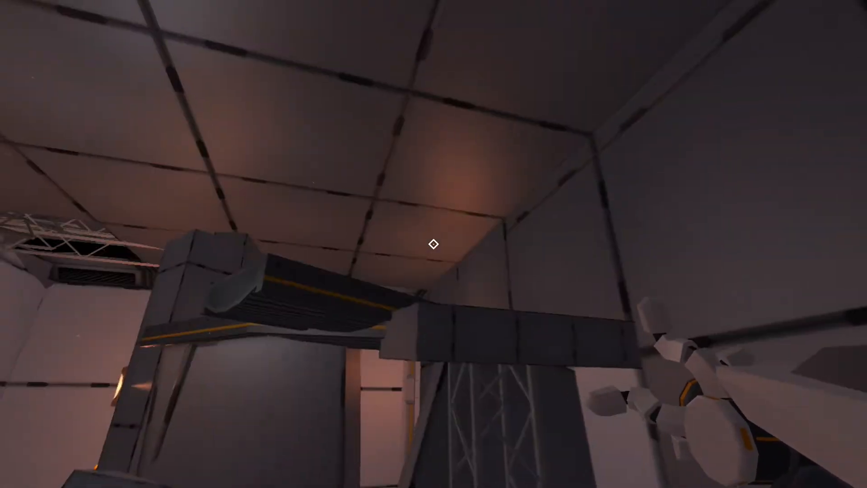
pyautogui.moveTo(433, 243)
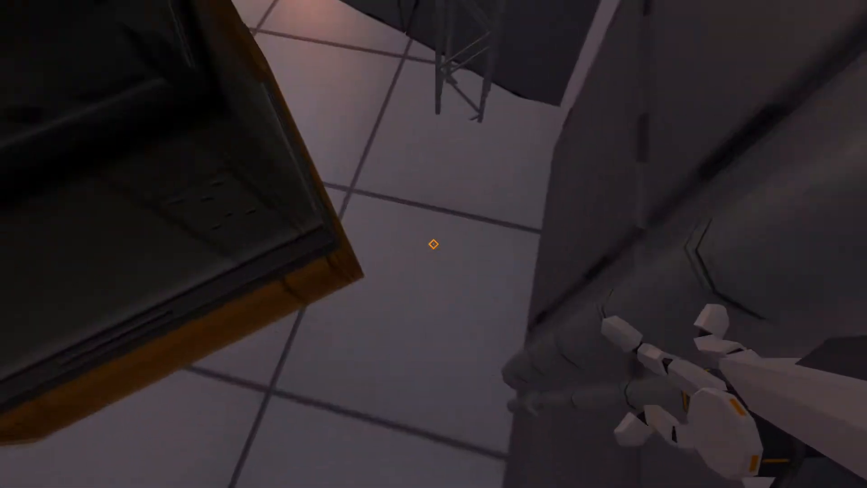
pyautogui.moveTo(433, 244)
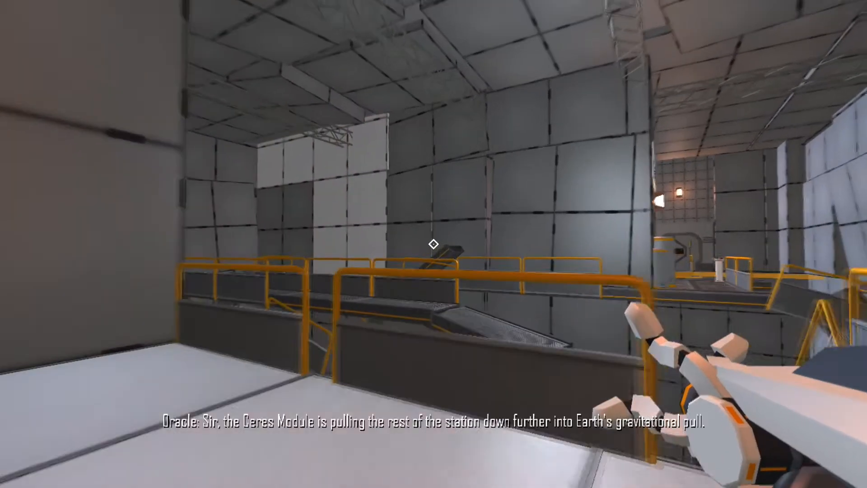
pyautogui.moveTo(434, 243)
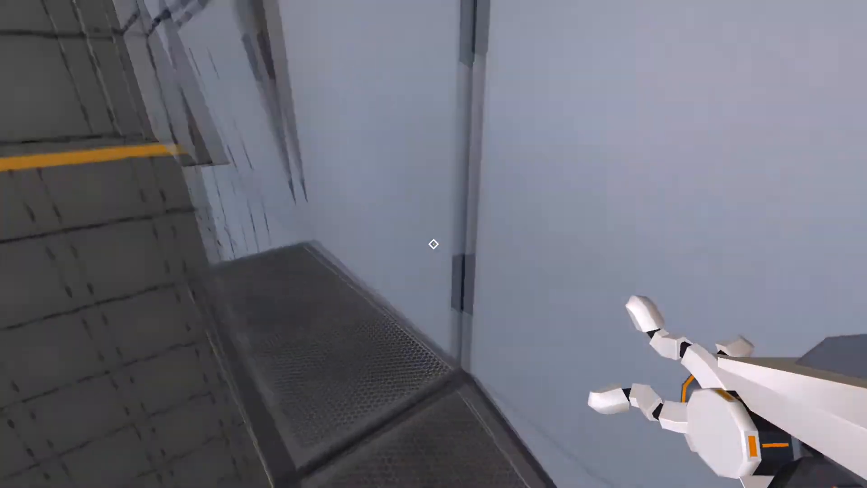
pyautogui.moveTo(434, 244)
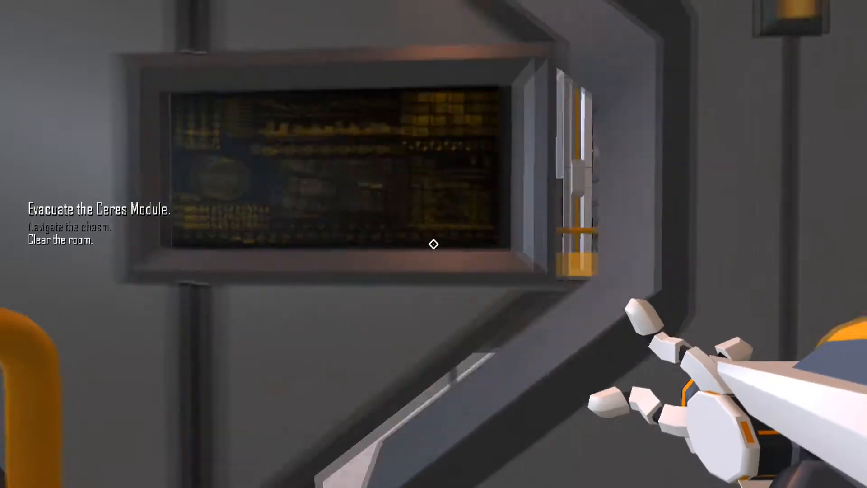
pyautogui.moveTo(433, 244)
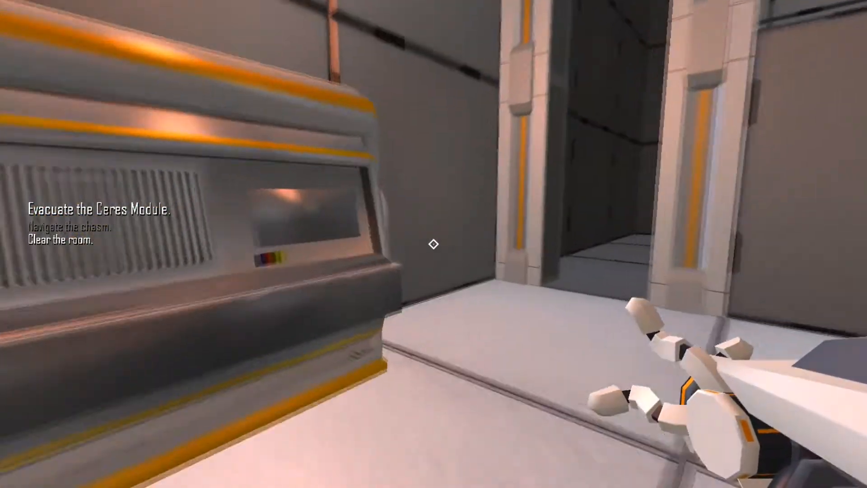
pyautogui.moveTo(434, 244)
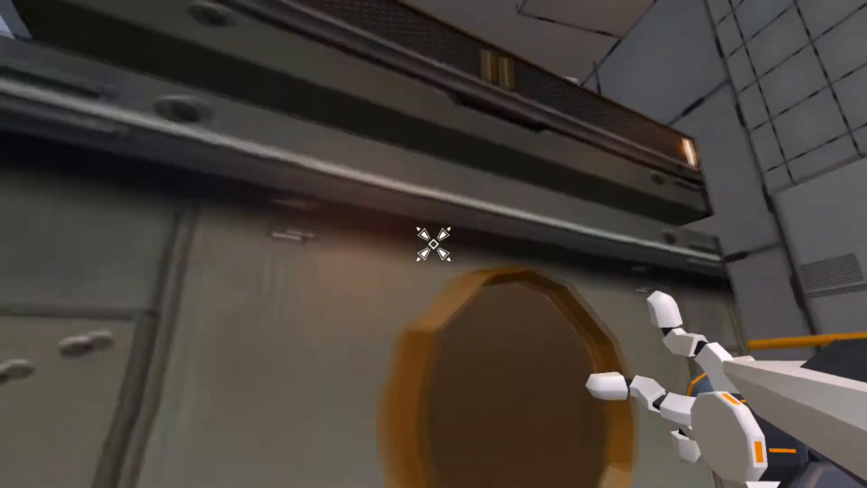
pyautogui.moveTo(433, 244)
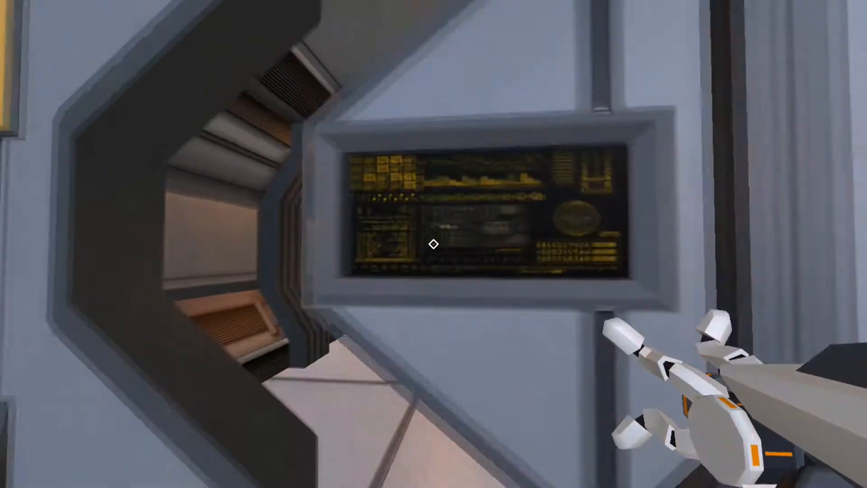
pyautogui.moveTo(433, 244)
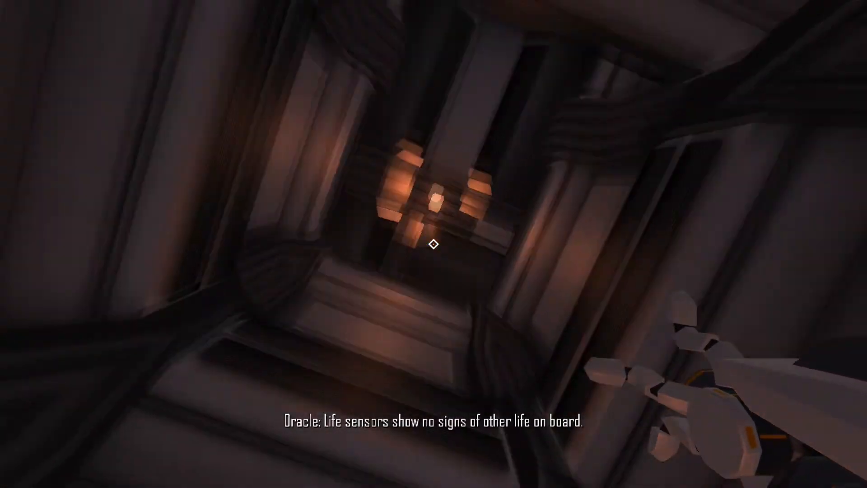
pyautogui.moveTo(434, 244)
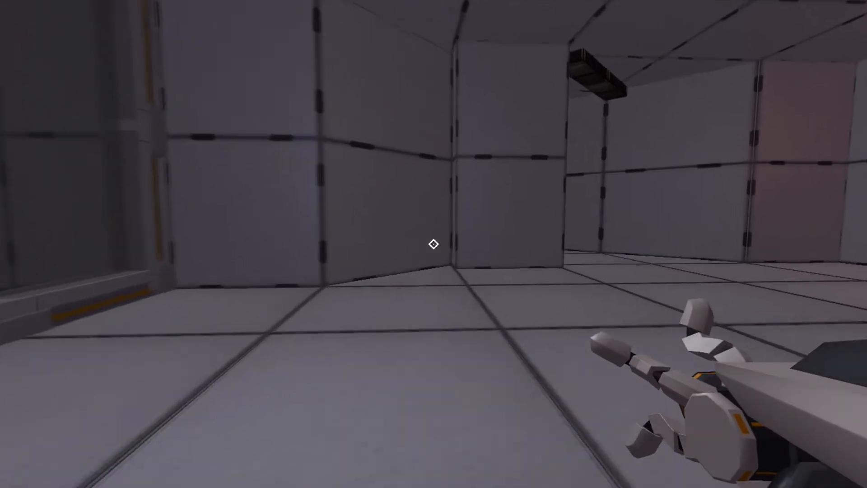
pyautogui.moveTo(433, 244)
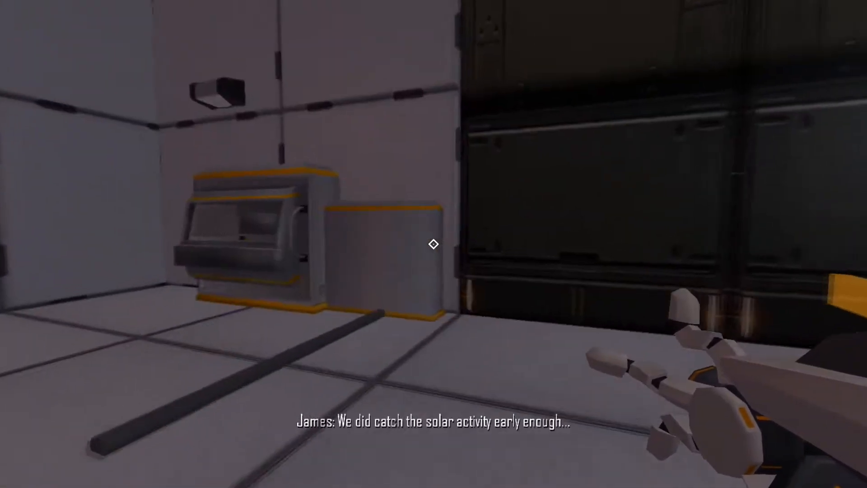
pyautogui.moveTo(434, 244)
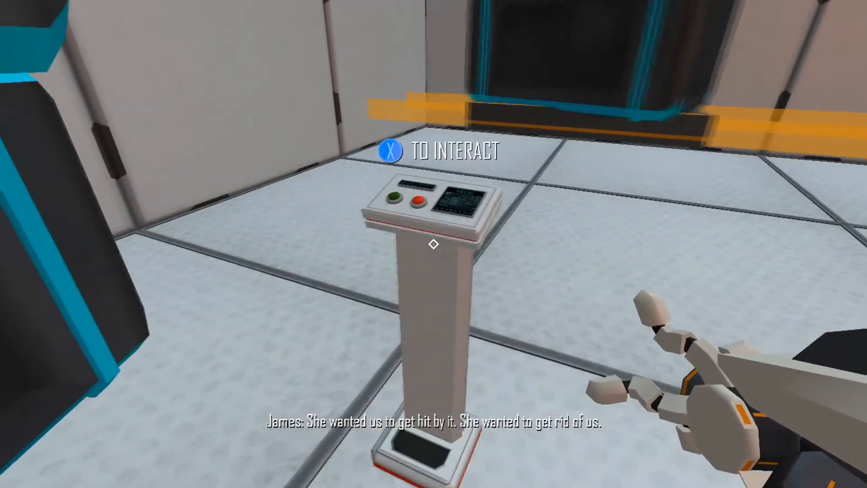
pyautogui.moveTo(433, 244)
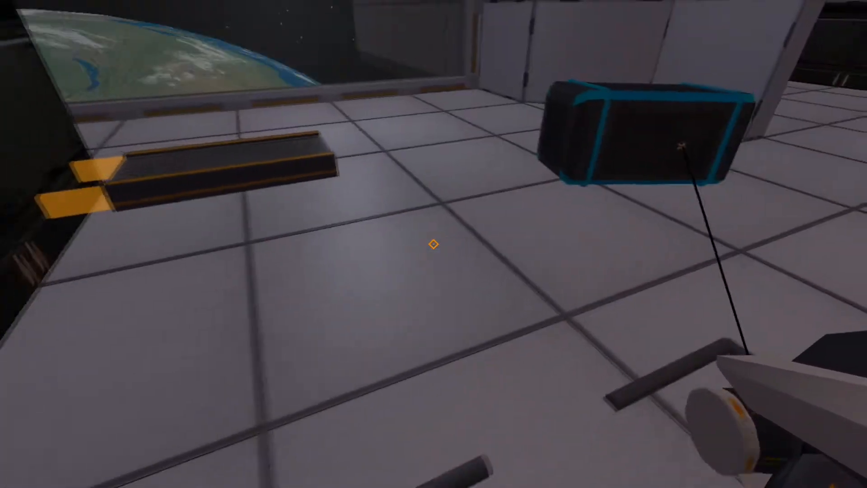
pyautogui.moveTo(434, 244)
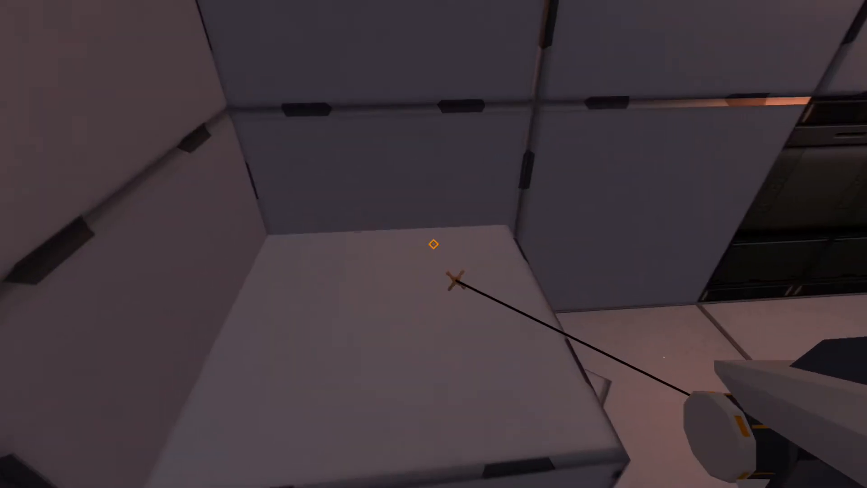
pyautogui.moveTo(433, 245)
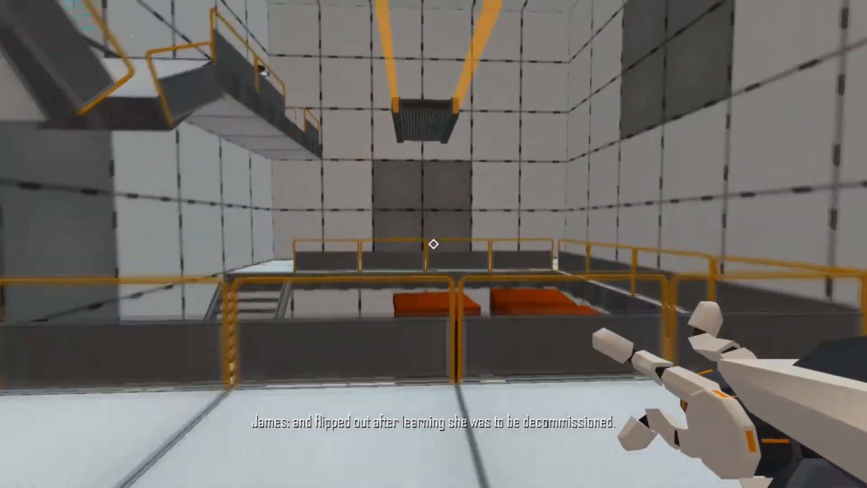
pyautogui.moveTo(434, 244)
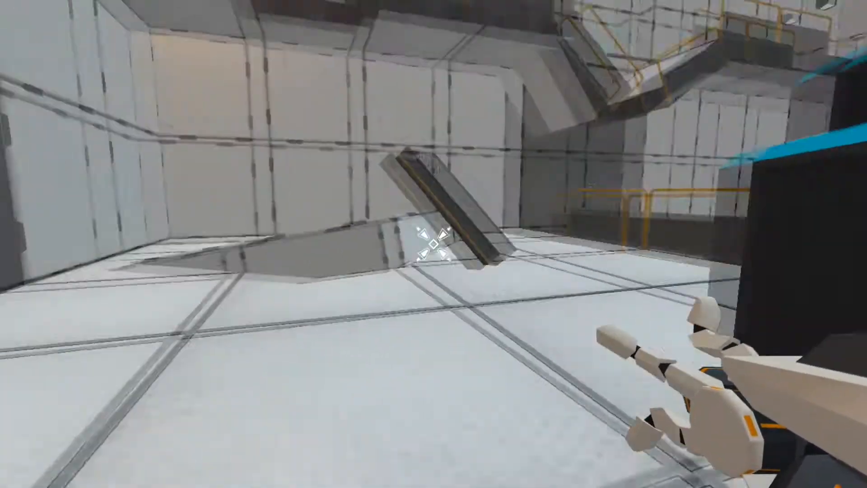
pyautogui.moveTo(433, 244)
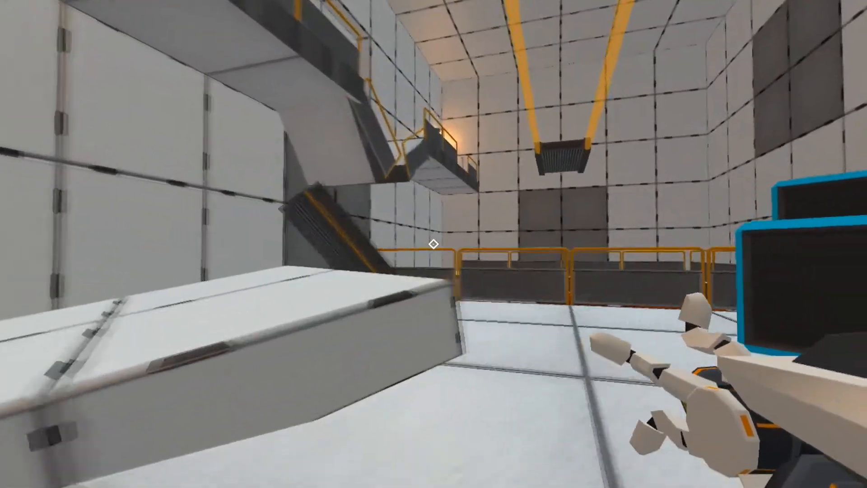
pyautogui.moveTo(434, 243)
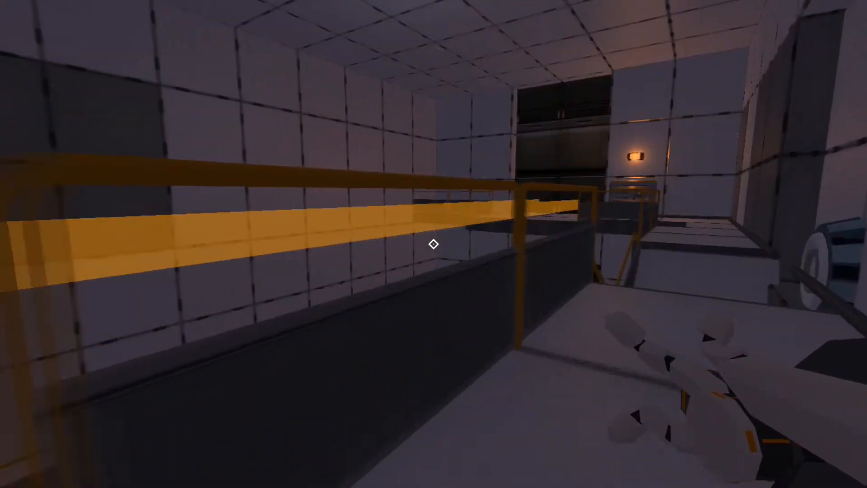
pyautogui.moveTo(434, 244)
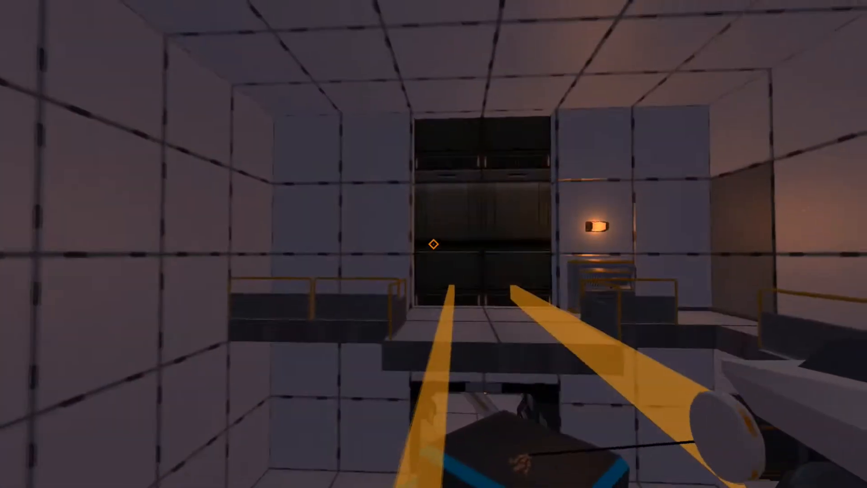
pyautogui.moveTo(433, 243)
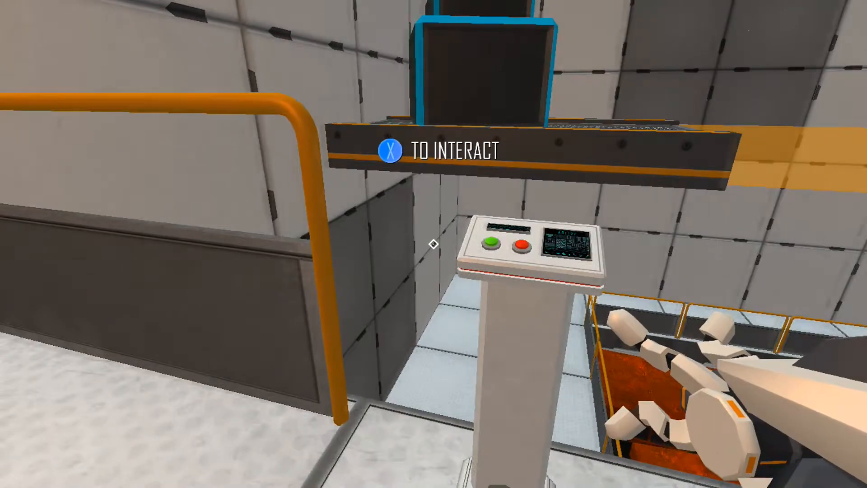
pyautogui.moveTo(434, 244)
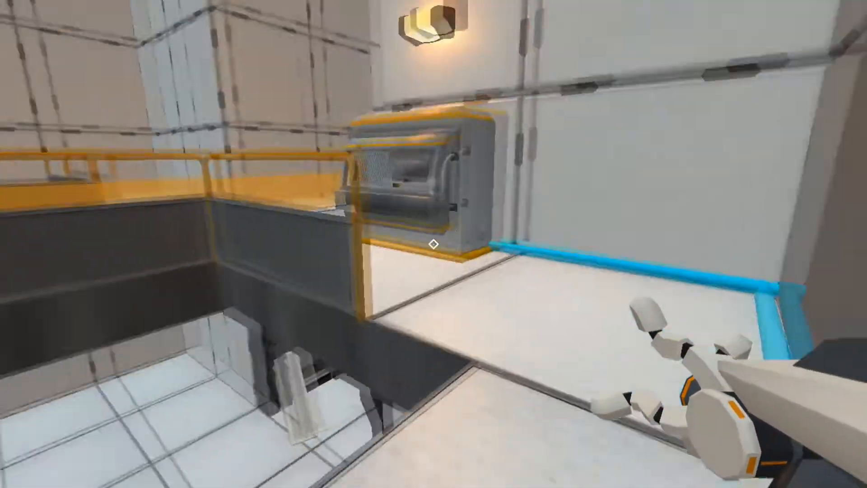
pyautogui.moveTo(433, 244)
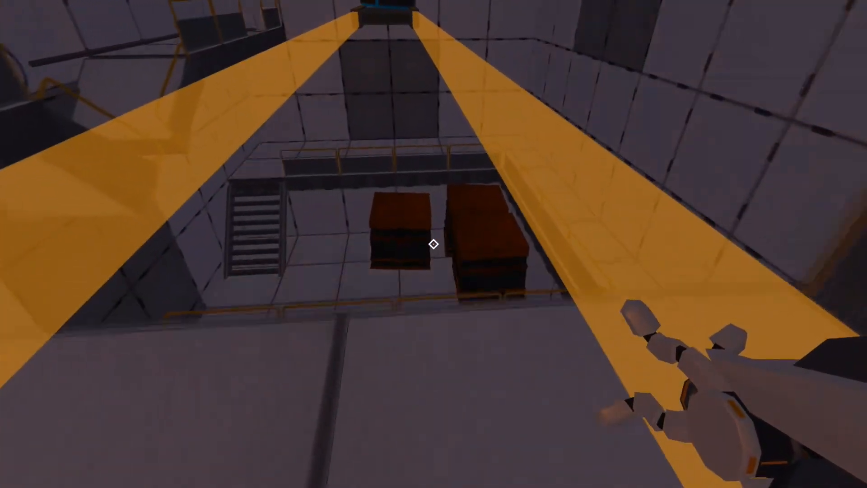
pyautogui.moveTo(433, 243)
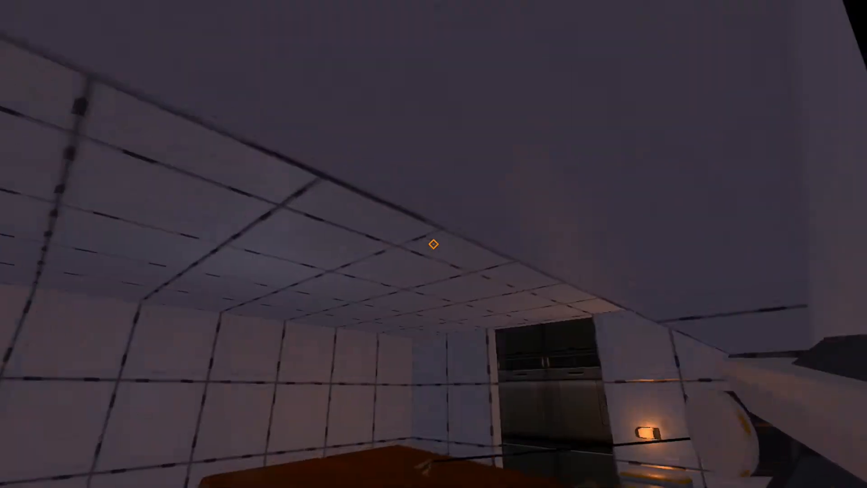
pyautogui.moveTo(434, 244)
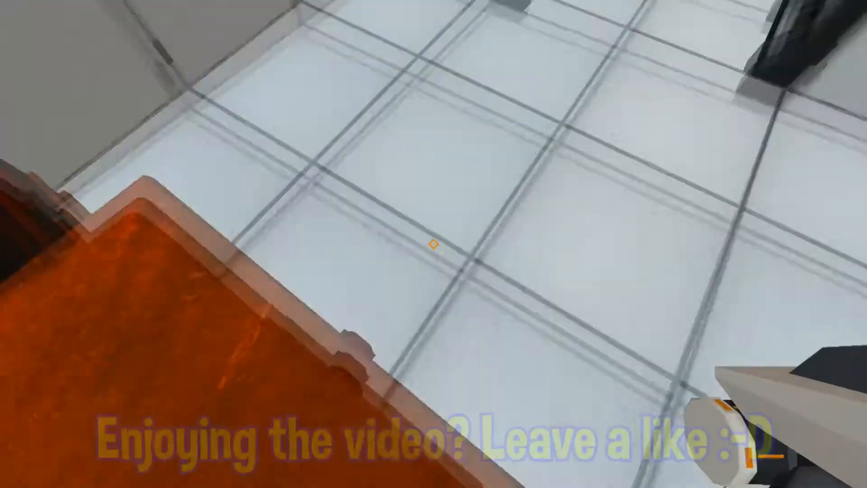
pyautogui.moveTo(434, 244)
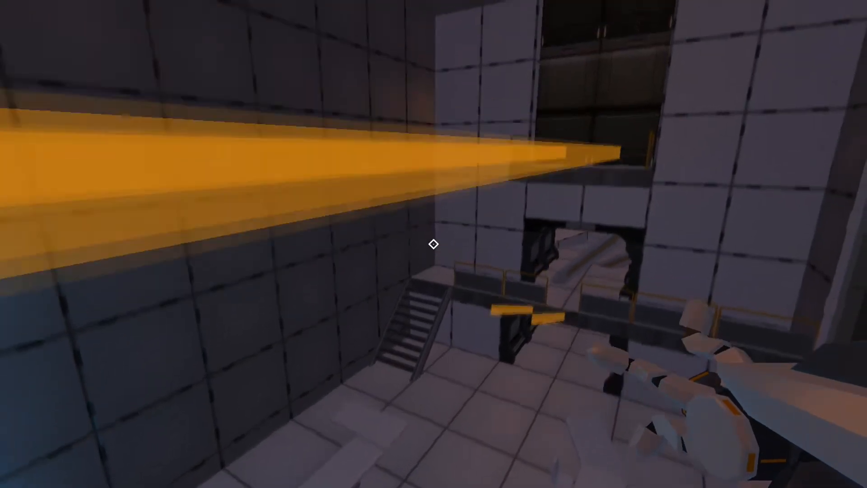
pyautogui.moveTo(434, 244)
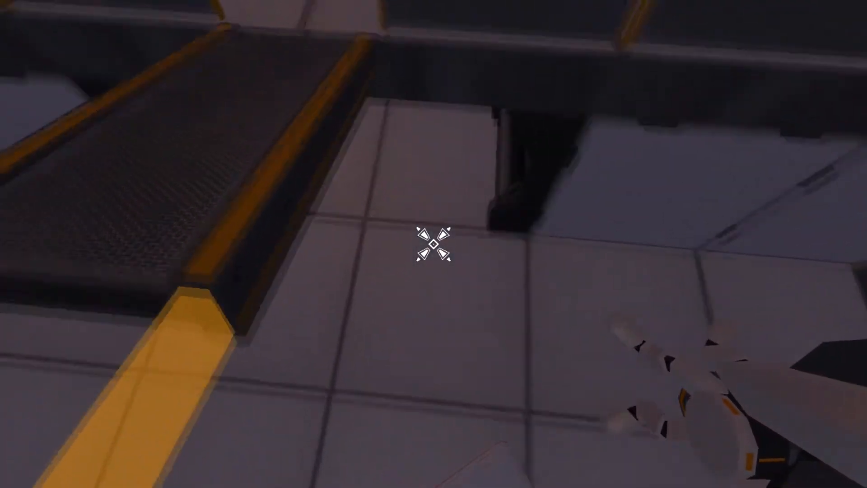
pyautogui.moveTo(433, 249)
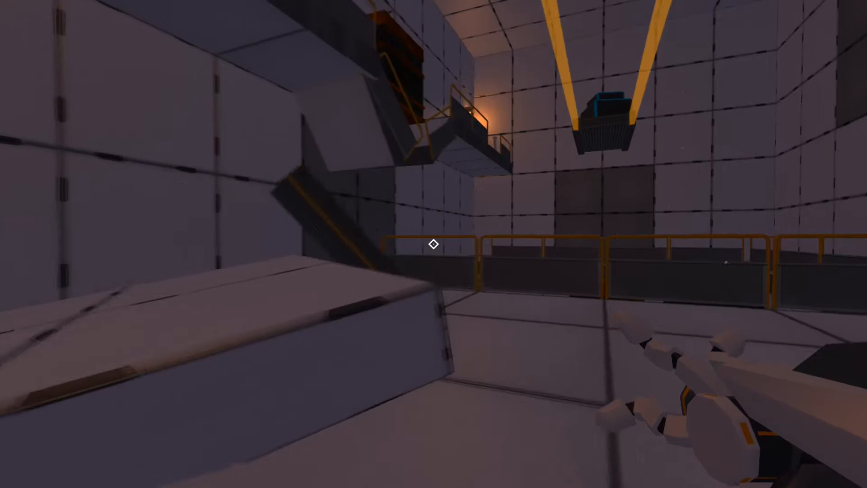
pyautogui.moveTo(433, 243)
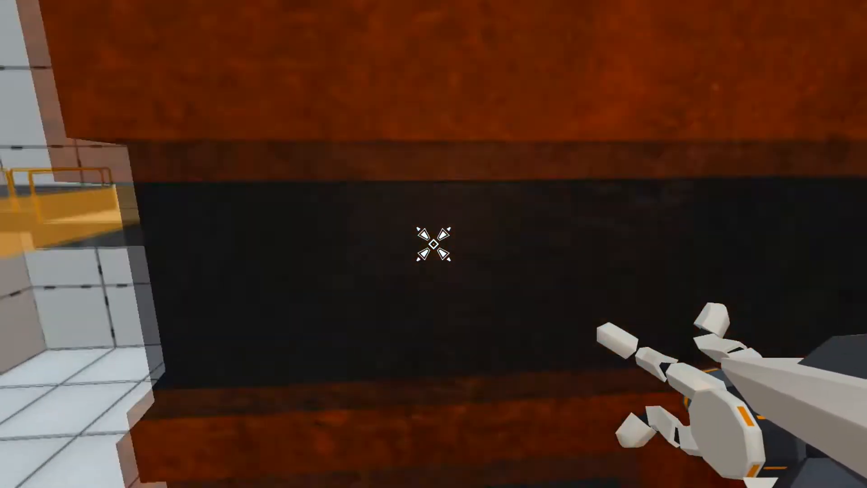
pyautogui.moveTo(433, 244)
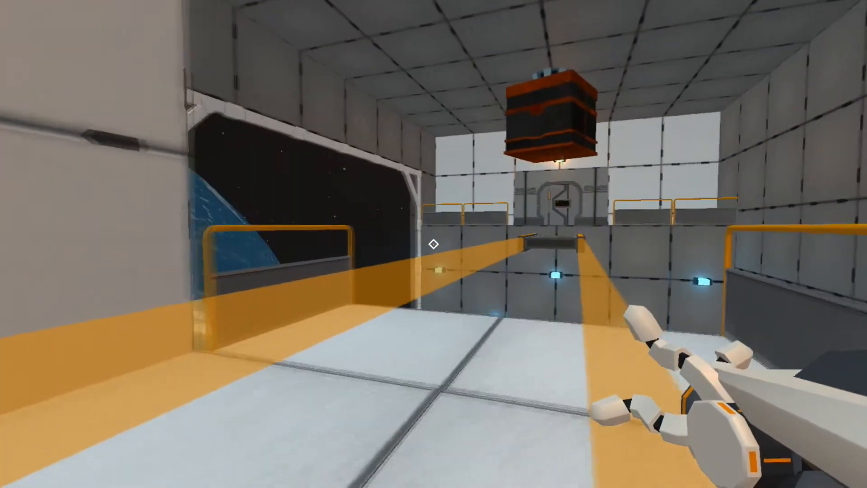
pyautogui.moveTo(434, 245)
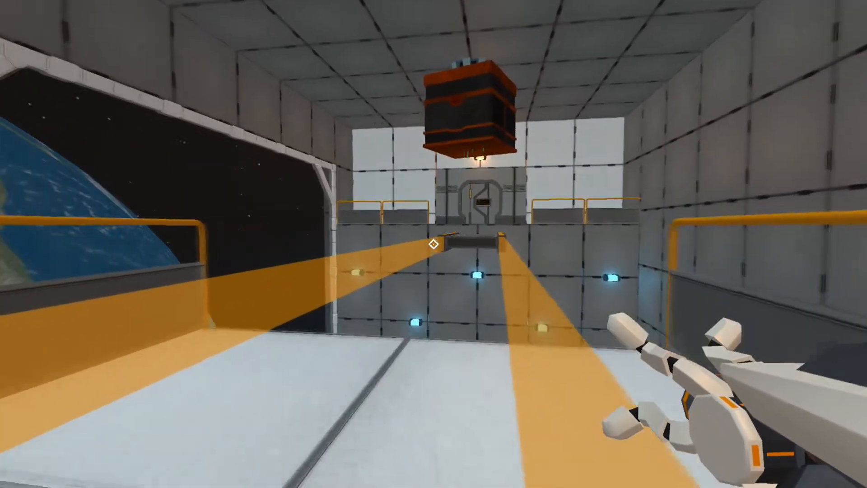
pyautogui.moveTo(433, 244)
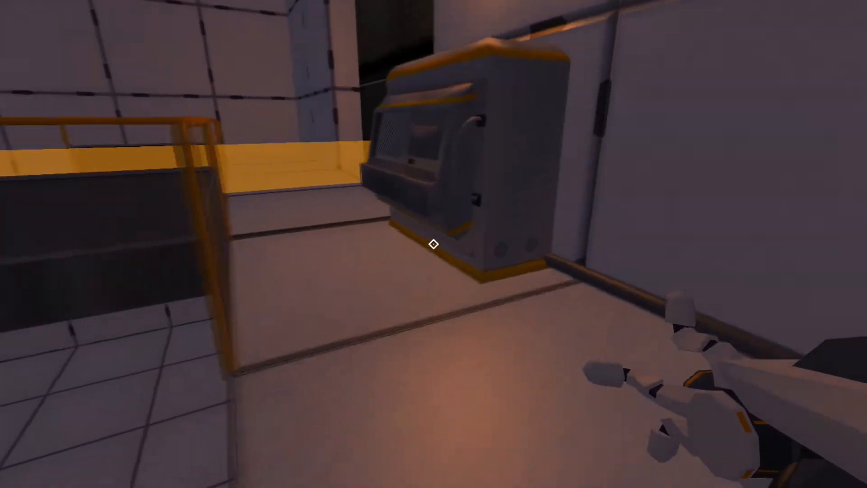
pyautogui.moveTo(433, 244)
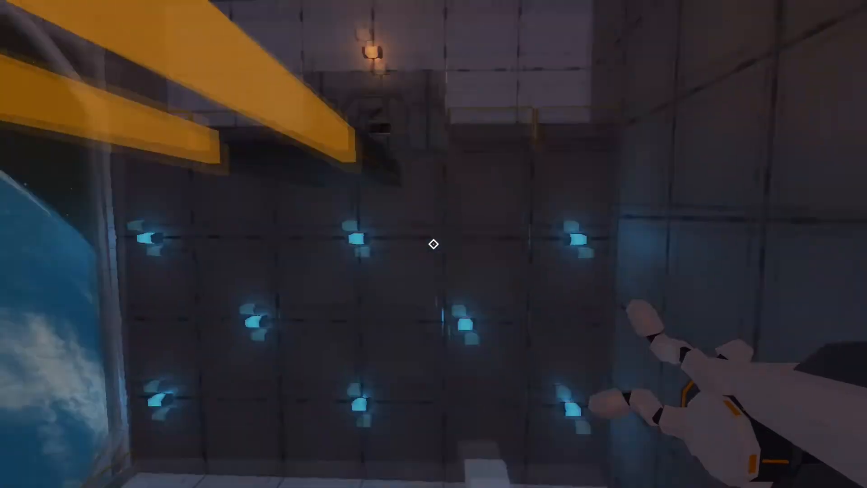
pyautogui.moveTo(433, 244)
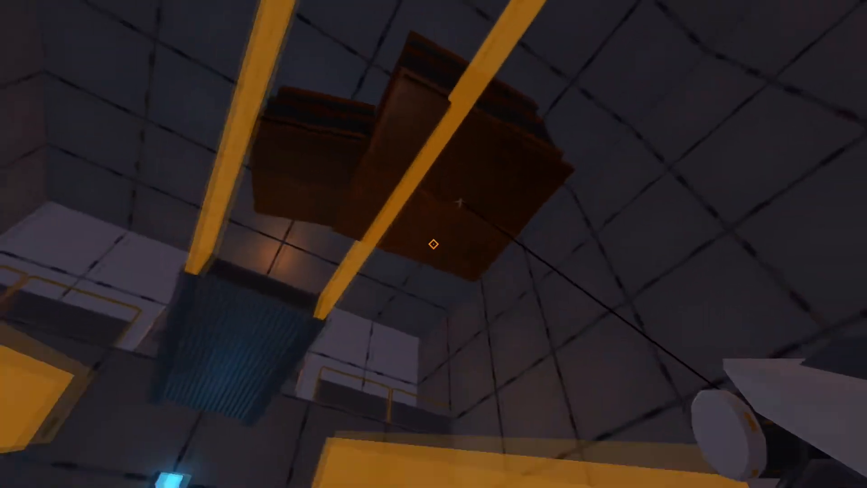
pyautogui.moveTo(433, 244)
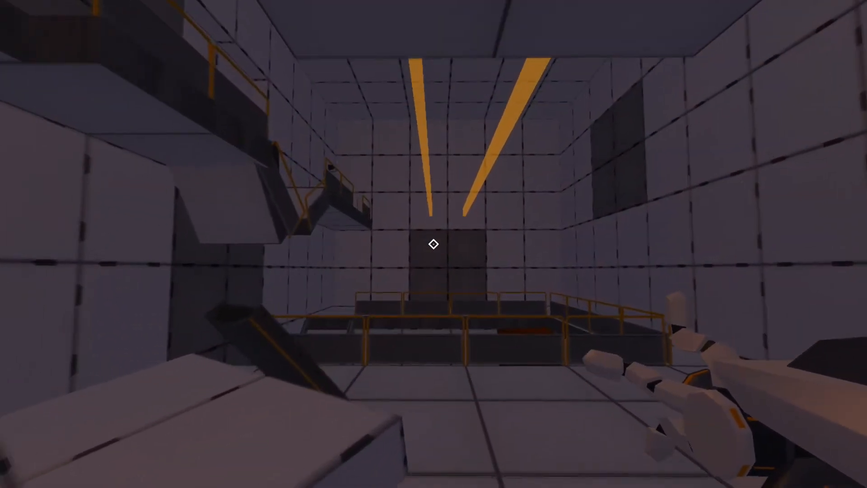
pyautogui.moveTo(434, 244)
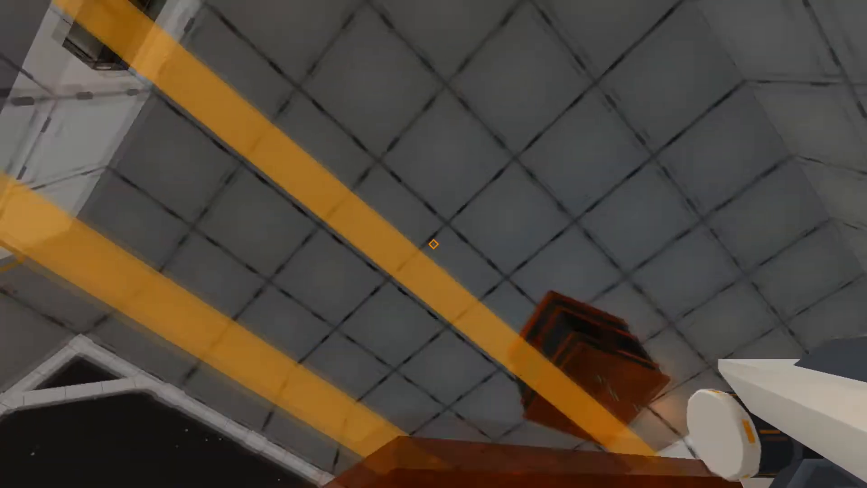
pyautogui.moveTo(433, 244)
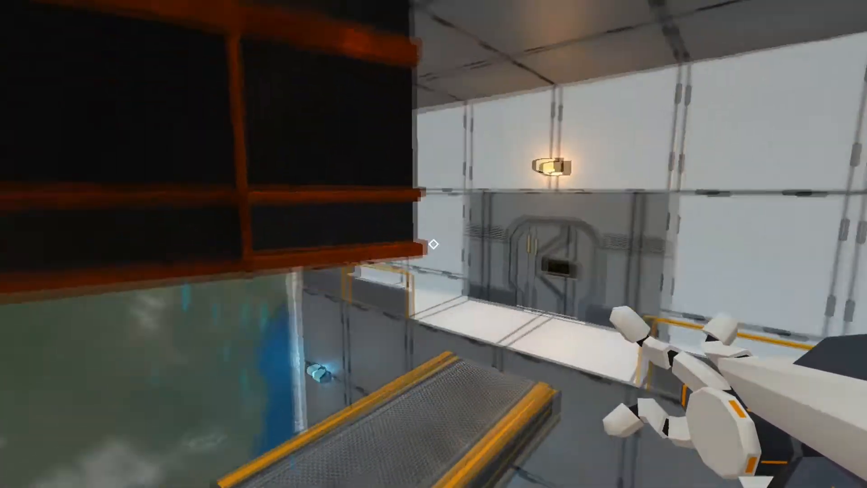
pyautogui.moveTo(433, 244)
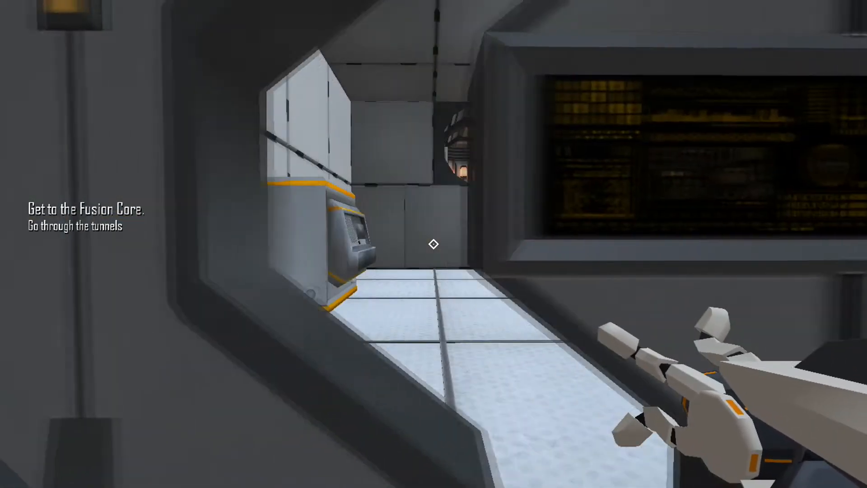
pyautogui.moveTo(433, 244)
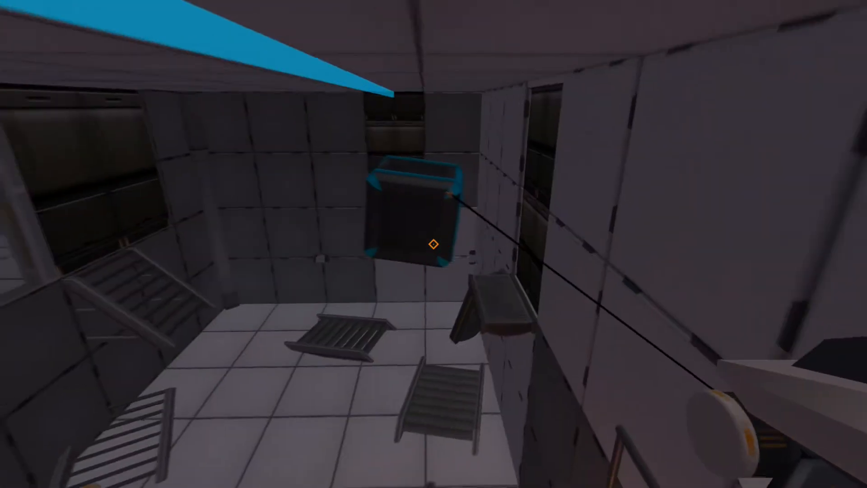
pyautogui.moveTo(433, 244)
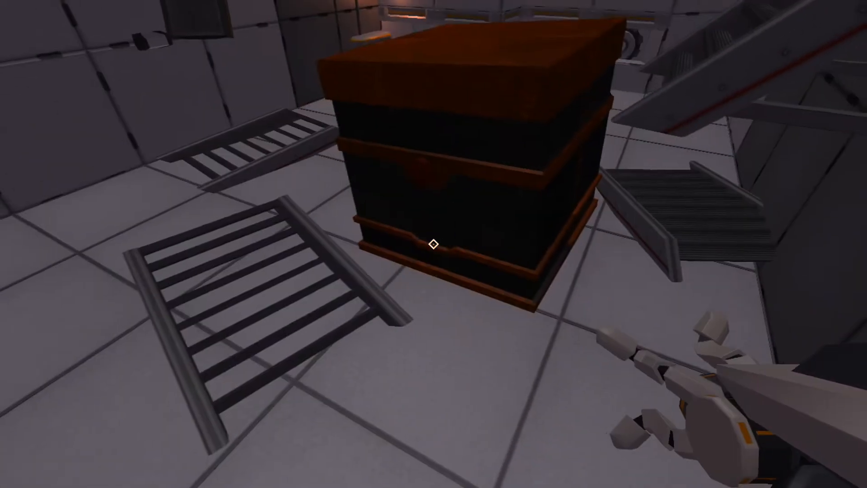
pyautogui.moveTo(433, 244)
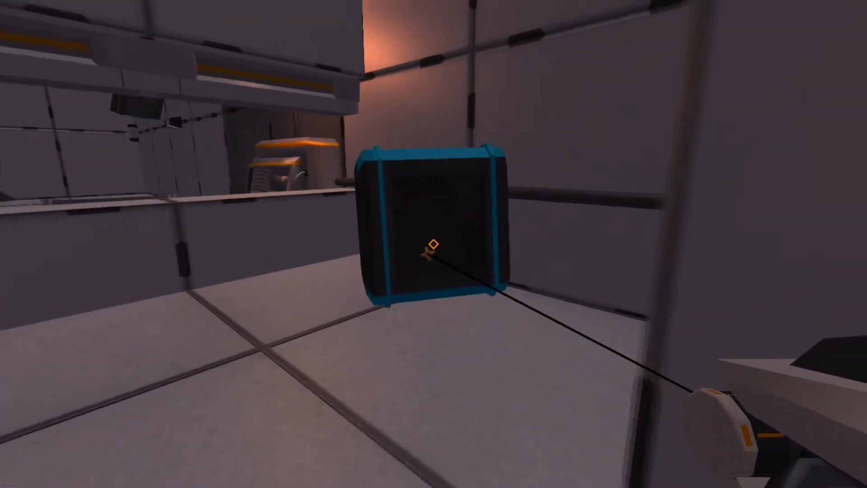
pyautogui.moveTo(434, 245)
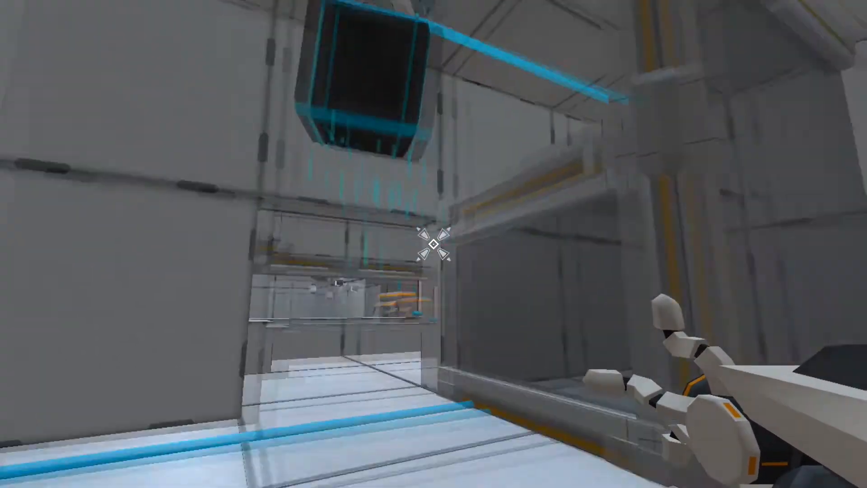
pyautogui.moveTo(434, 243)
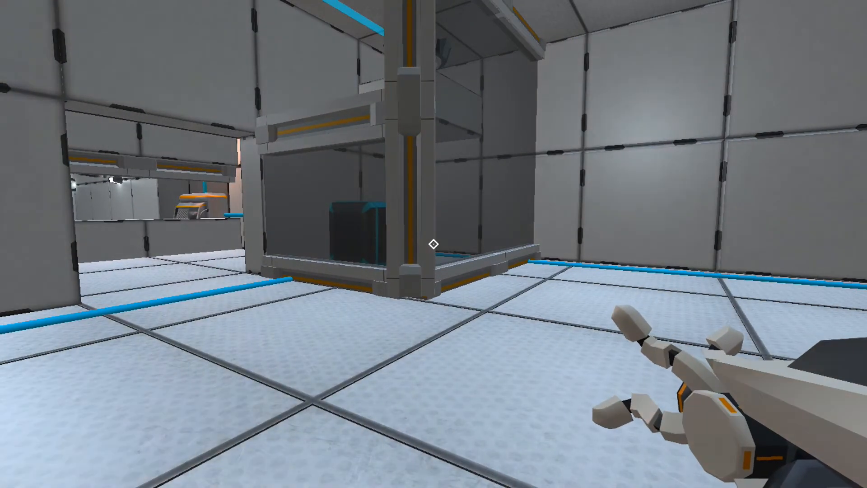
pyautogui.moveTo(434, 244)
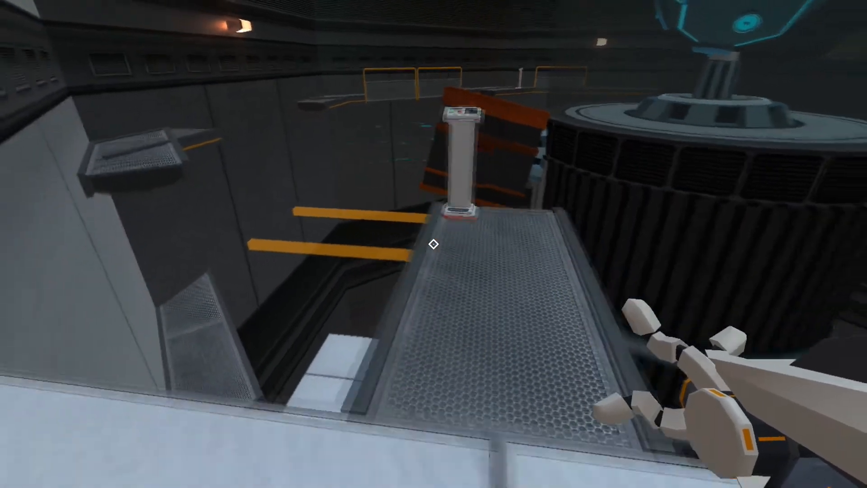
pyautogui.moveTo(434, 245)
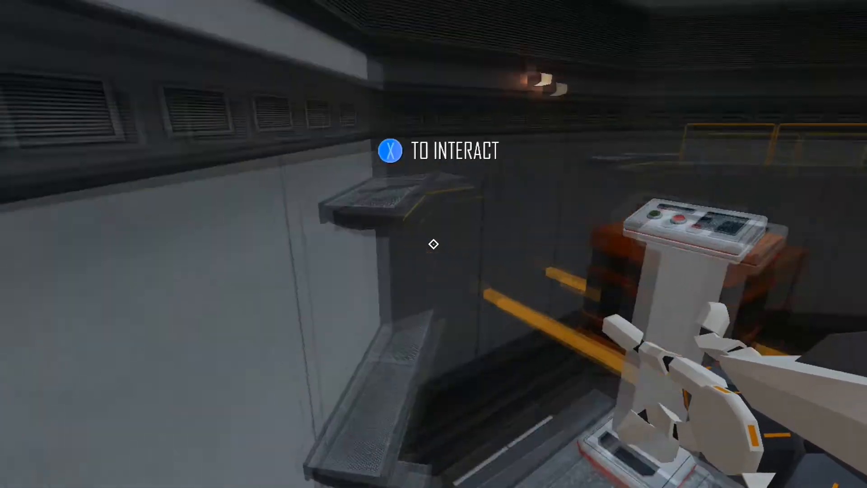
pyautogui.moveTo(434, 244)
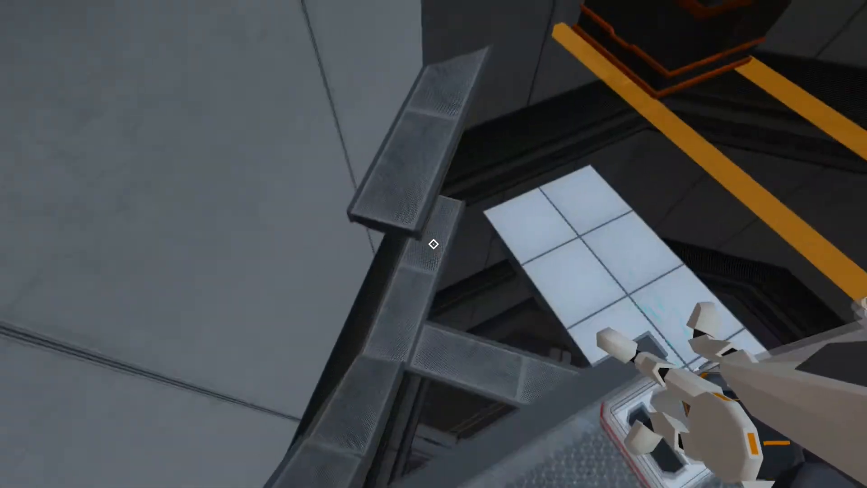